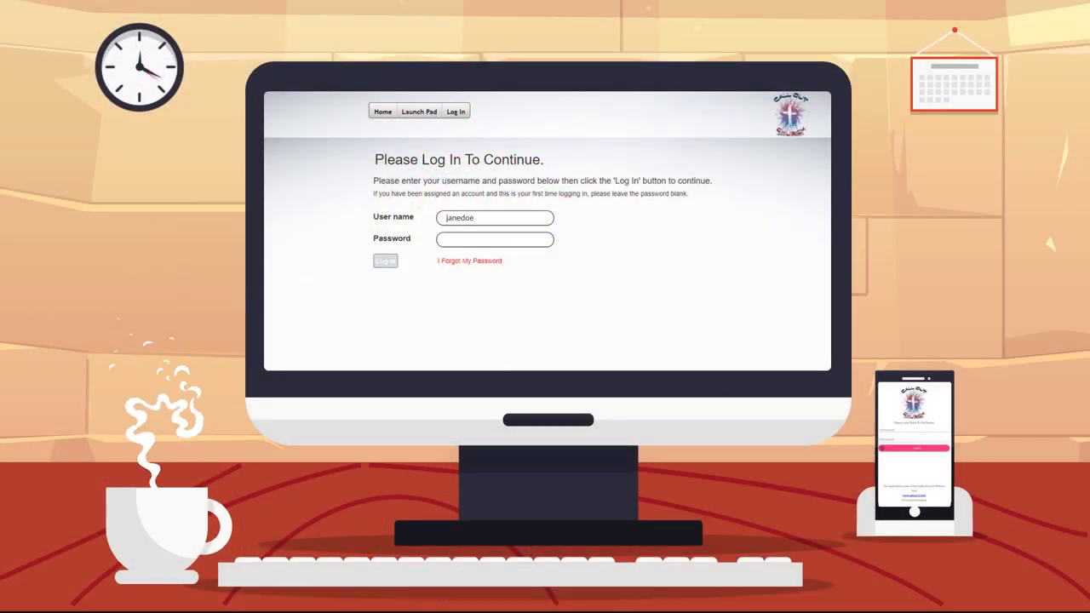
Step: Submit the janedoe login with a blank password to load the next page
{"action": "left_click", "coordinate": [385, 261]}
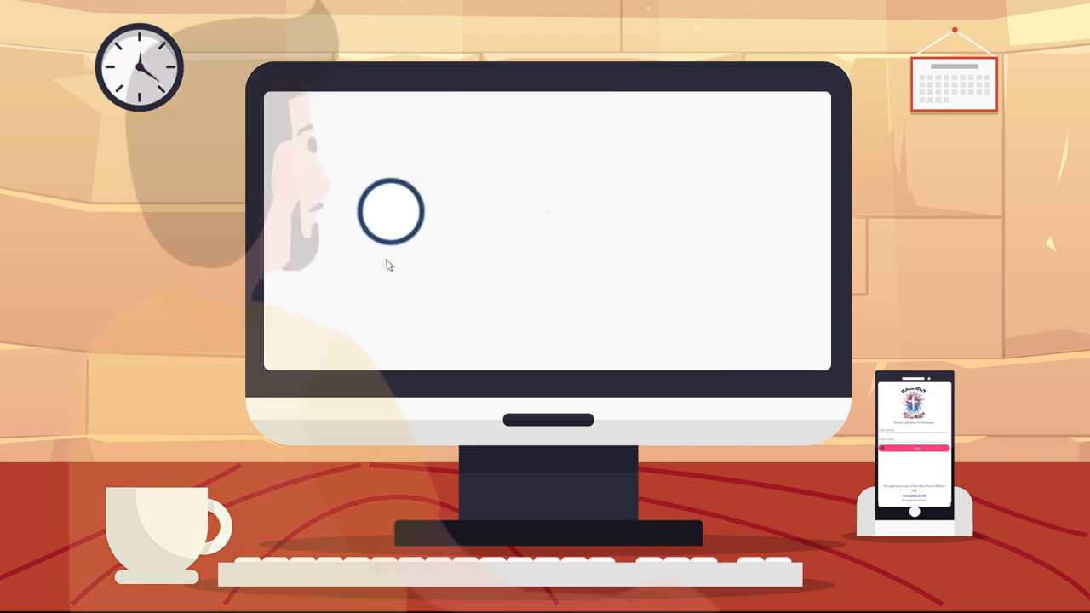